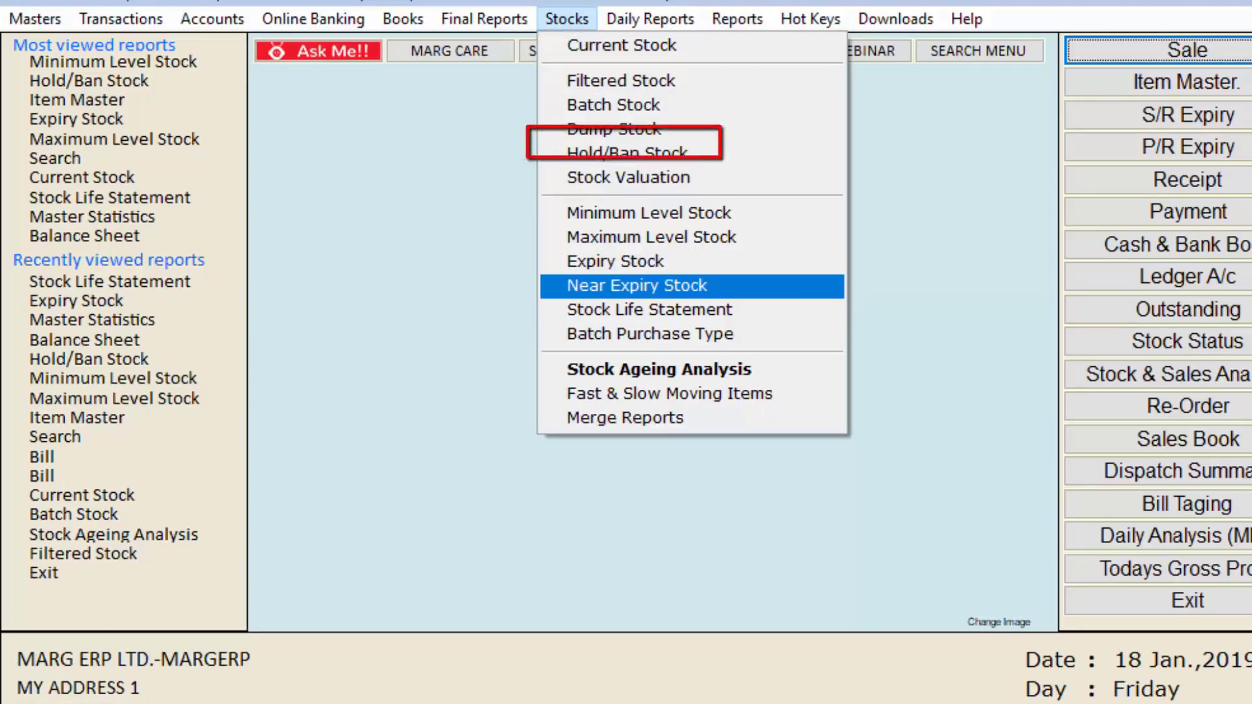
Launch the Near Expiry Stock report from the Stocks menu to reach Select Store.
{"action": "left_click", "coordinate": [637, 286]}
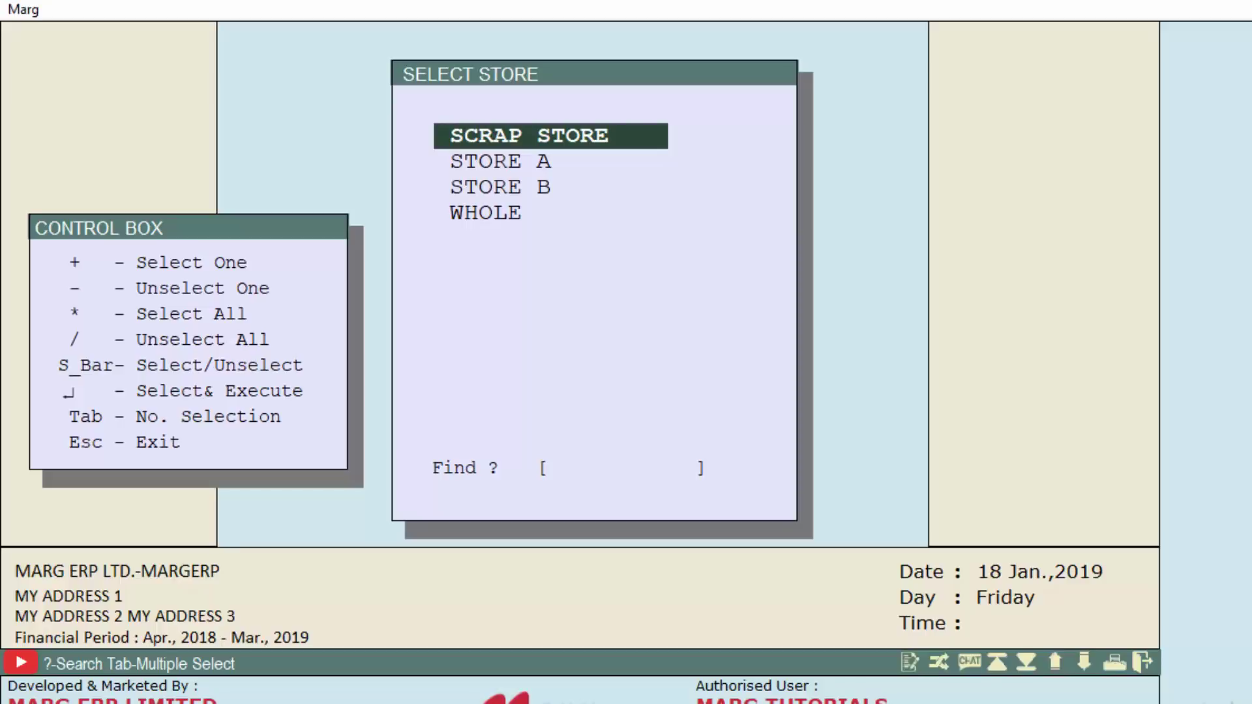
Mark the store in Select Store and continue to the report options form.
{"action": "key", "text": "Space"}
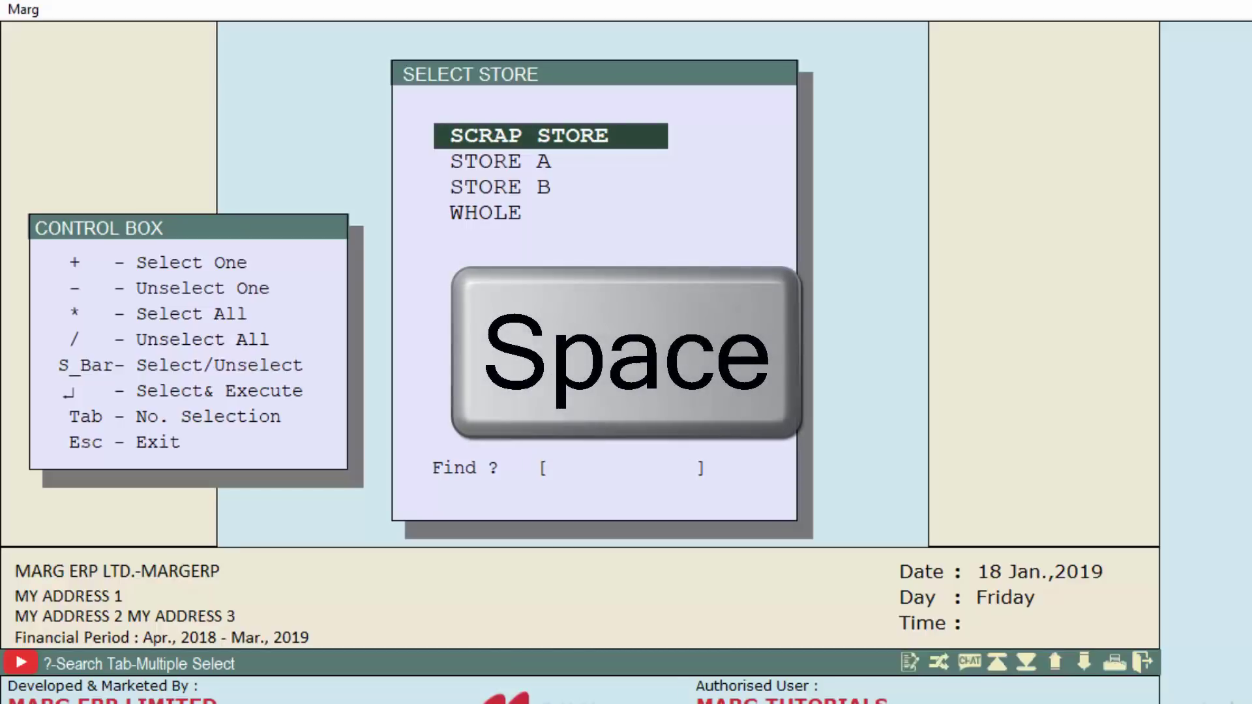
{"action": "key", "text": "space"}
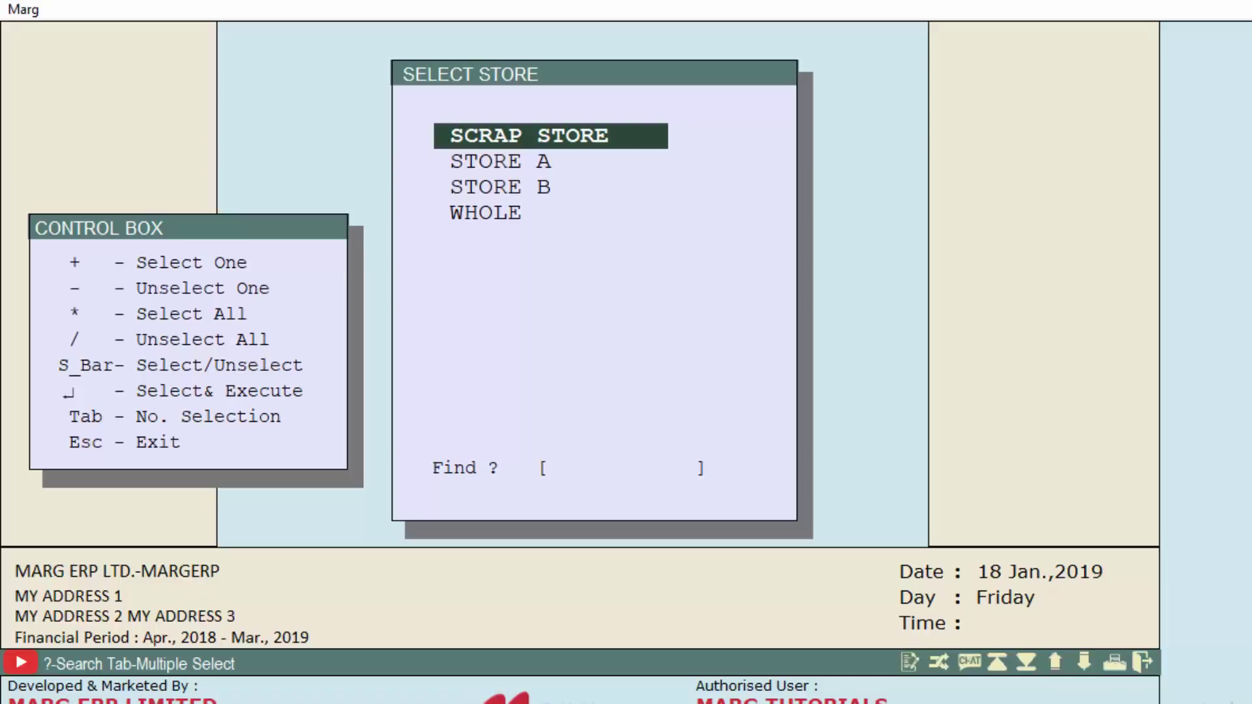
{"action": "key", "text": "*"}
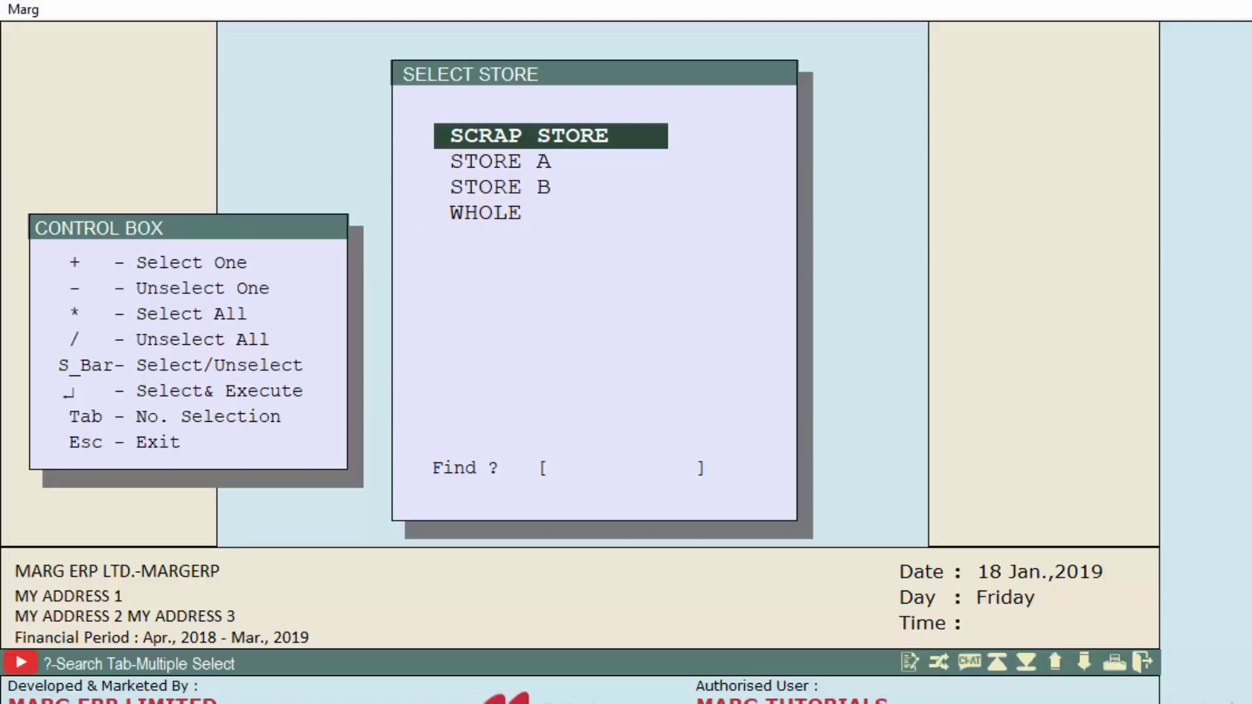
{"action": "key", "text": "space"}
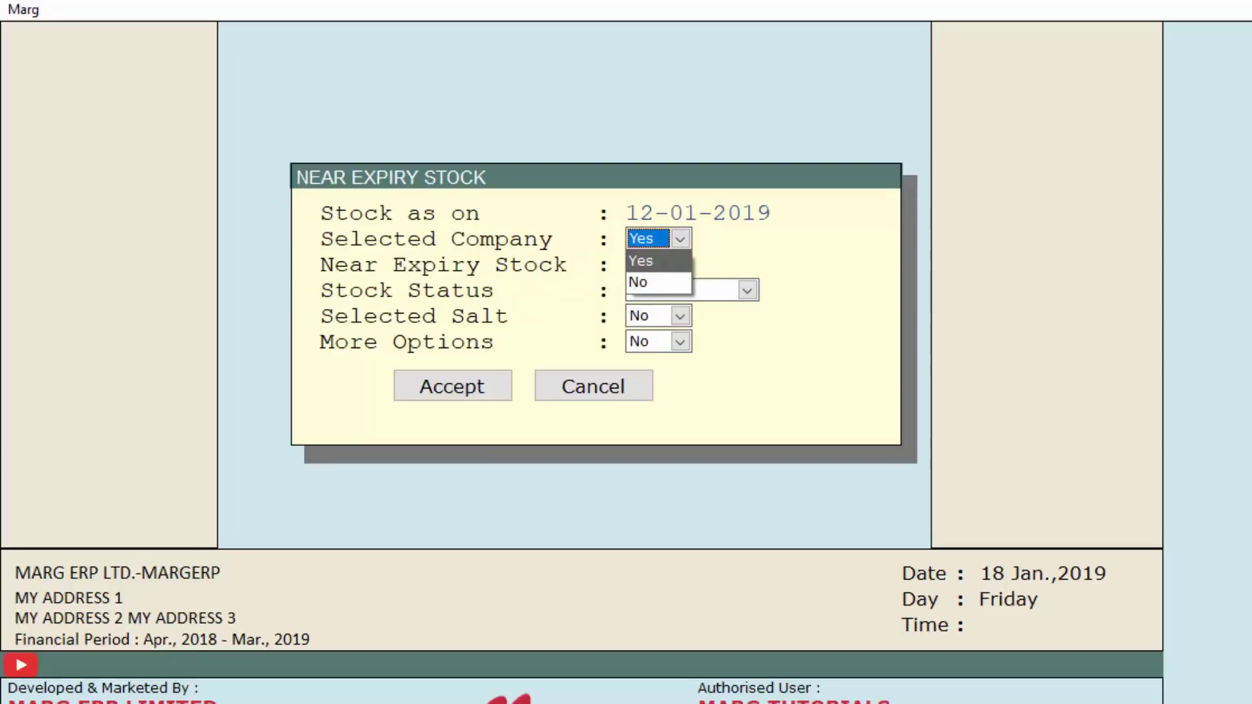
Keep Selected Company at Yes and change Stock Status from Available to Whole.
{"action": "left_click", "coordinate": [641, 261]}
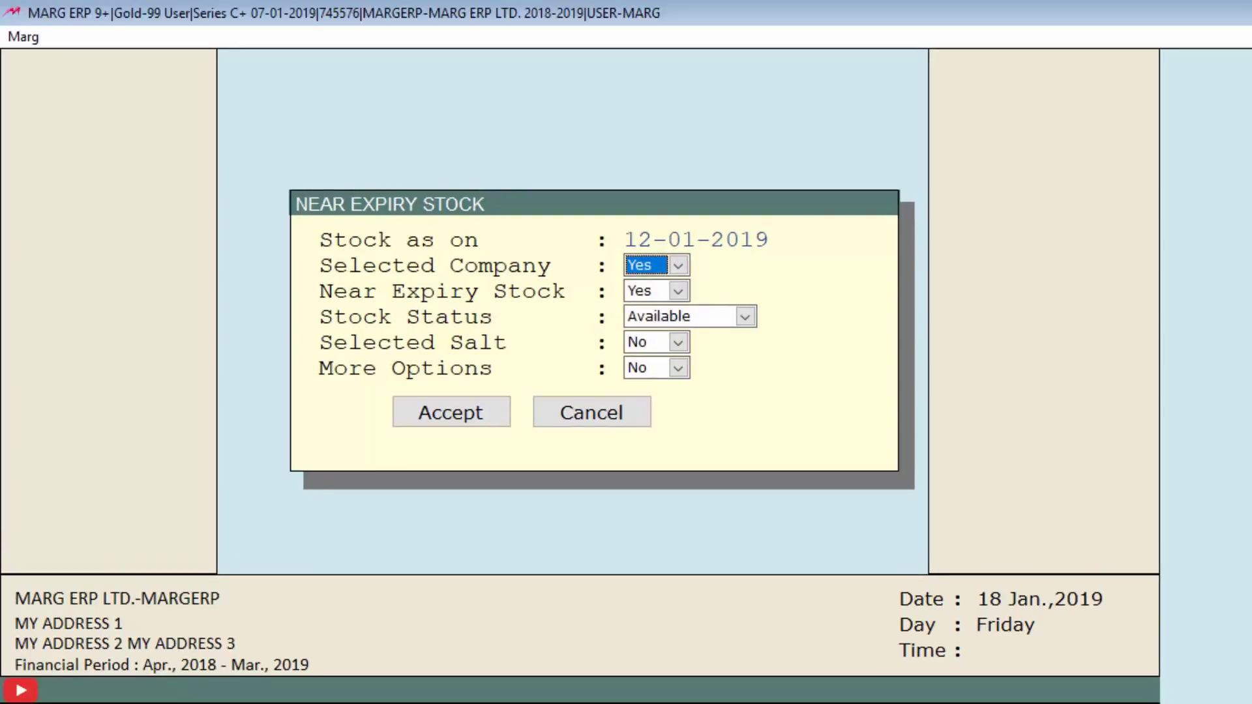
{"action": "left_click", "coordinate": [679, 265]}
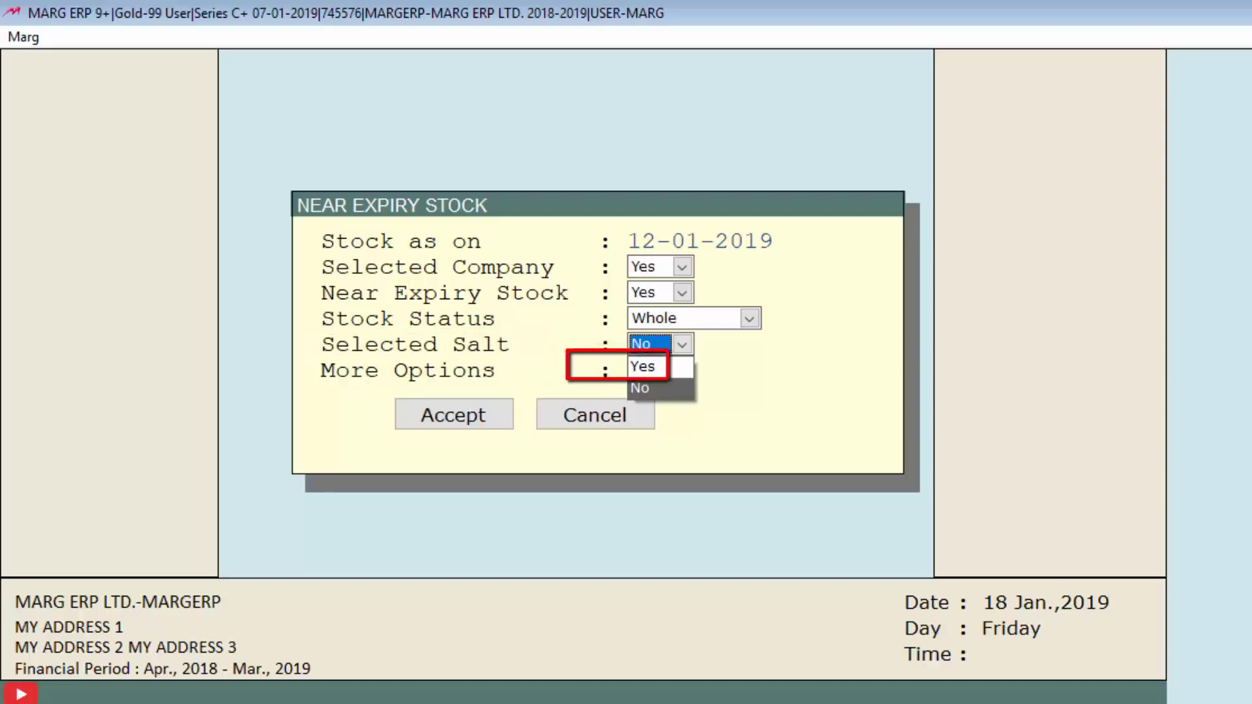
{"action": "left_click", "coordinate": [642, 367]}
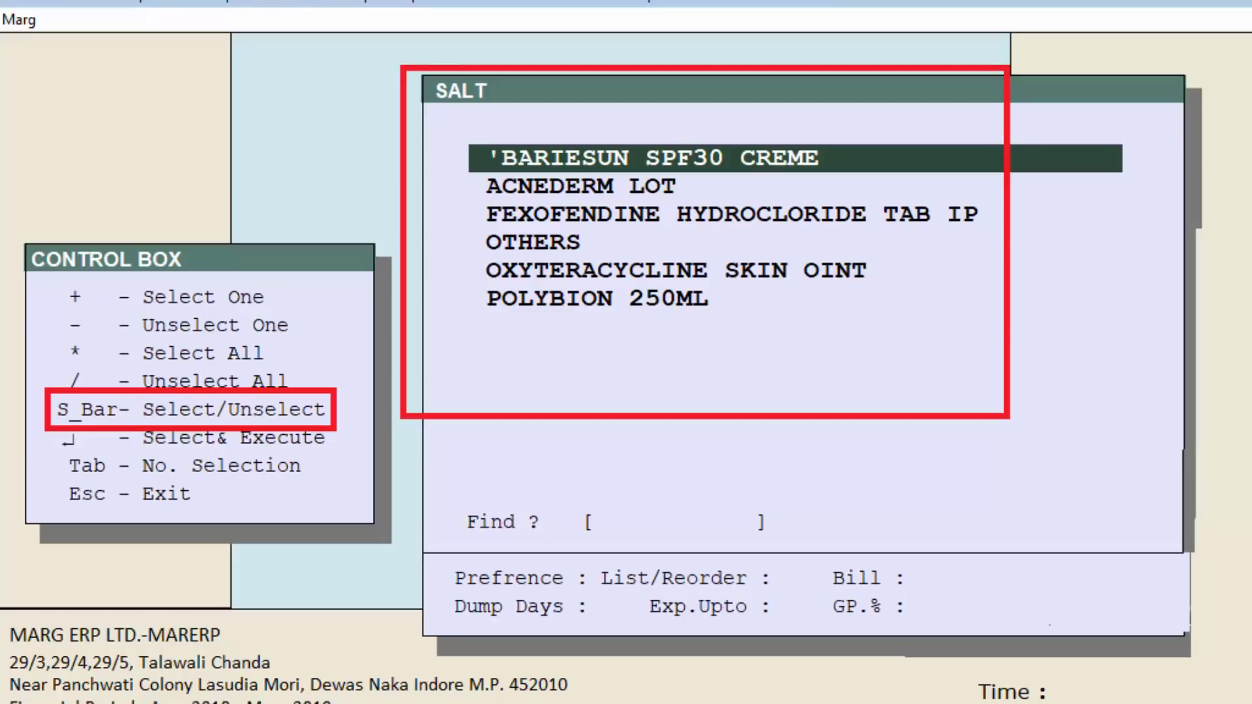
{"action": "key", "text": "space"}
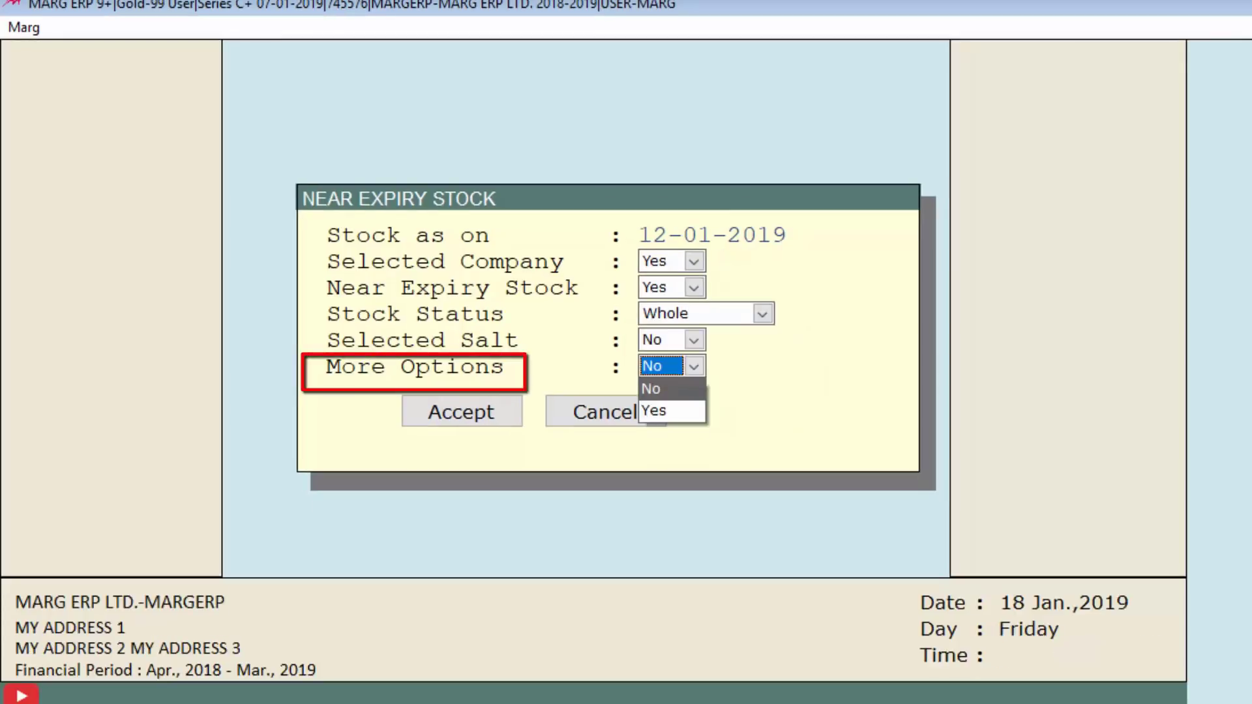
Keep More Options at No and accept to generate the near expiry list.
{"action": "left_click", "coordinate": [656, 411]}
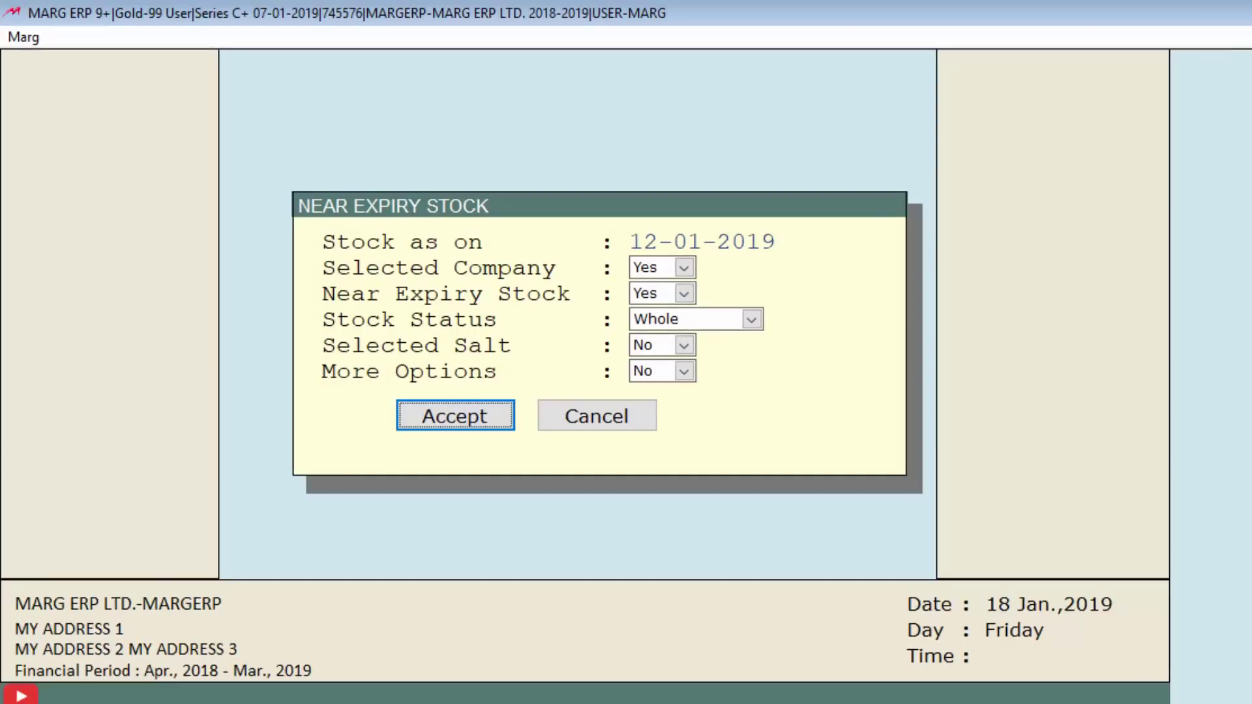
{"action": "left_click", "coordinate": [455, 417]}
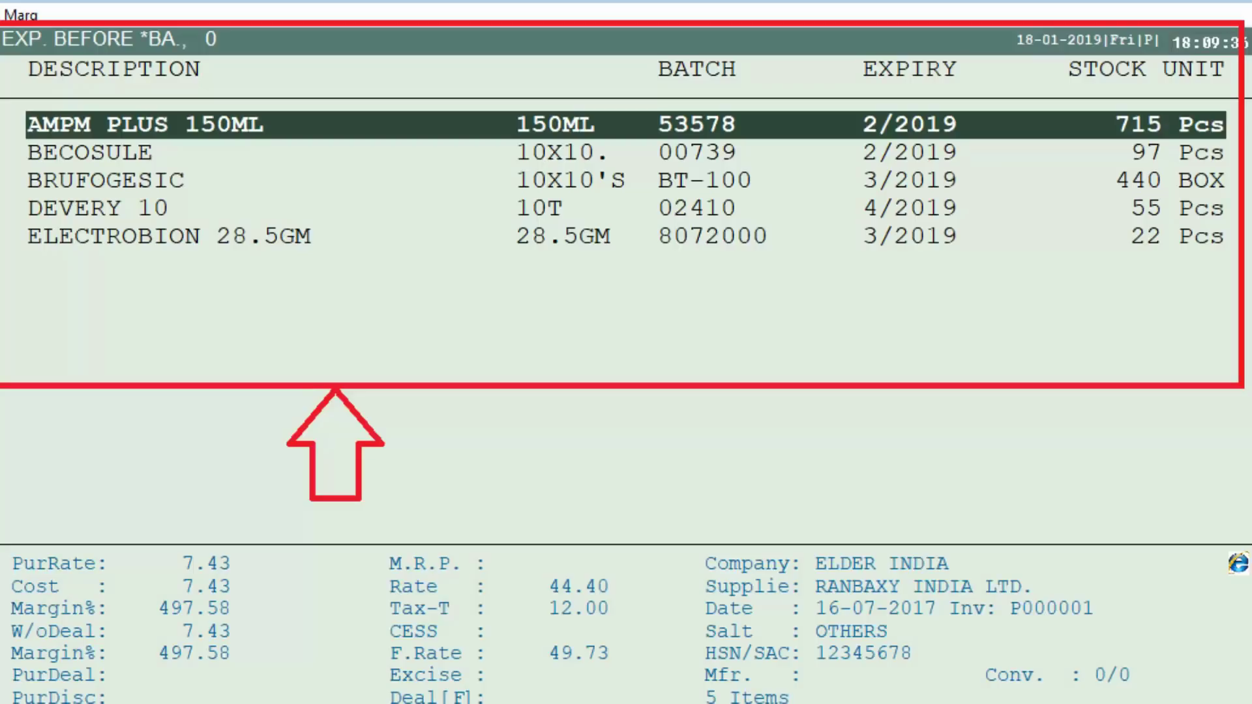